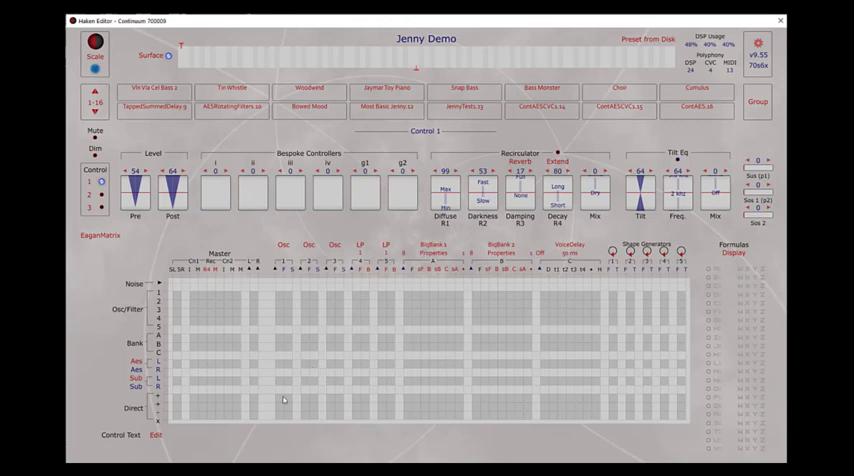
Place a module in the first cell of the Noise row
{"action": "left_click", "coordinate": [284, 392]}
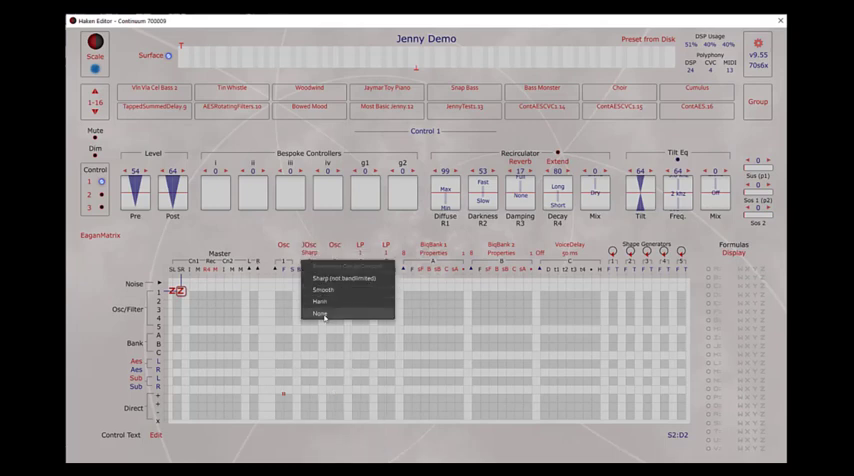
Choose the Noise module's option from its pop-up menu
{"action": "left_click", "coordinate": [320, 314]}
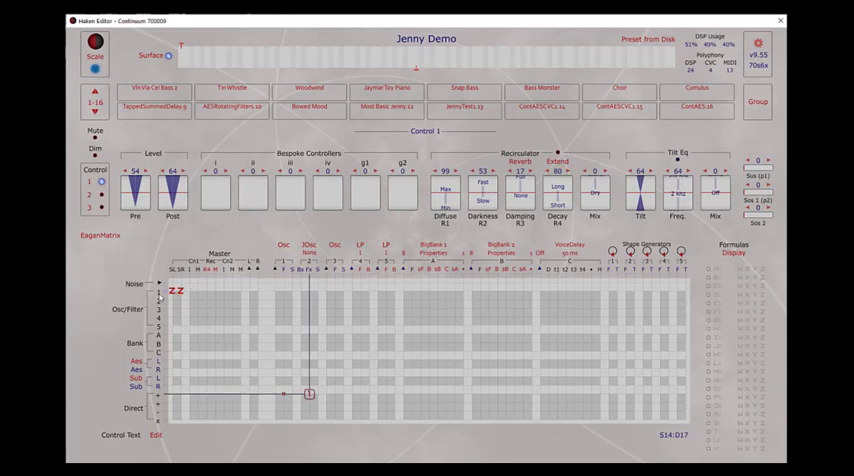
{"action": "mouse_move", "coordinate": [284, 382]}
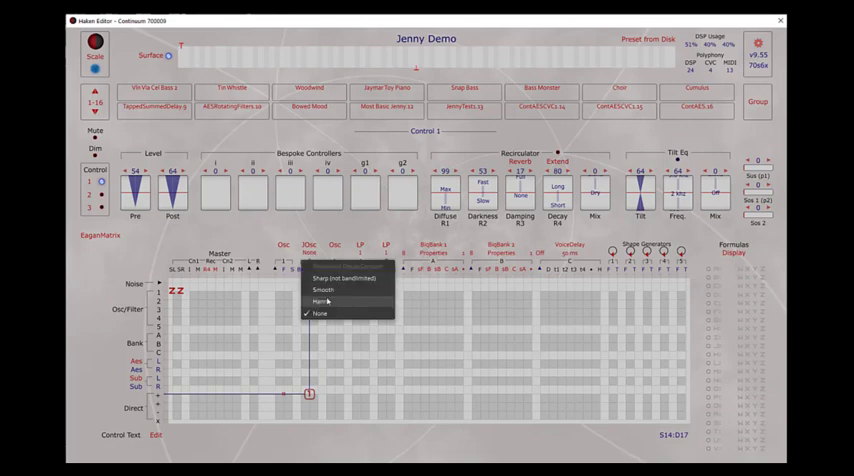
{"action": "mouse_move", "coordinate": [336, 308]}
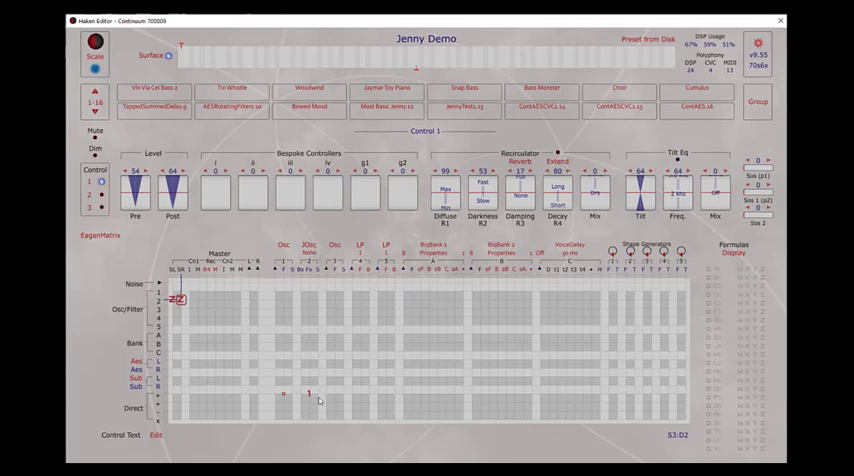
{"action": "mouse_move", "coordinate": [318, 398]}
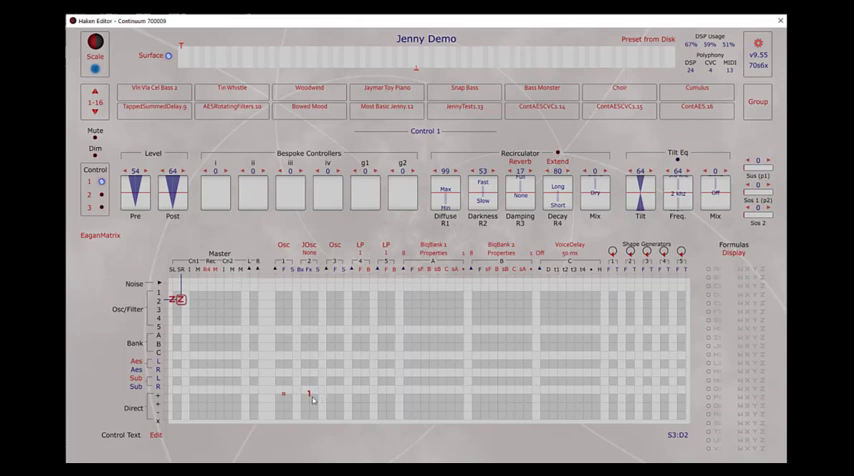
{"action": "mouse_move", "coordinate": [312, 398]}
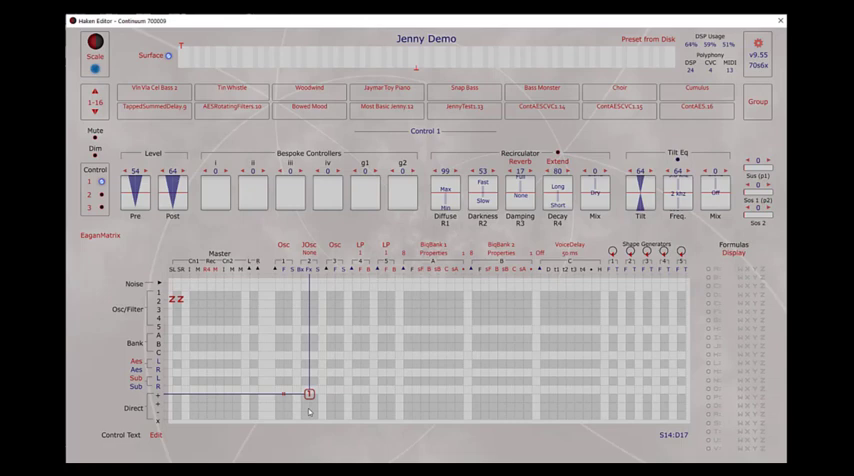
{"action": "left_click_drag", "start_coordinate": [310, 396], "coordinate": [292, 400]}
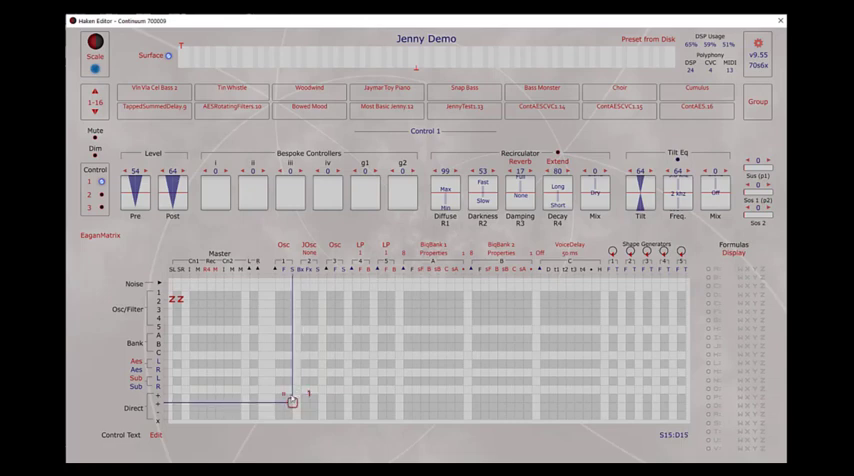
{"action": "left_click_drag", "start_coordinate": [292, 400], "coordinate": [292, 392]}
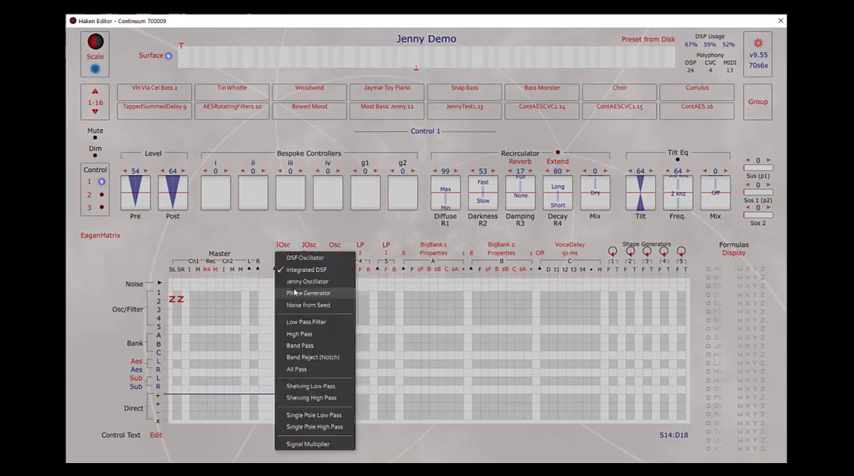
Change the Noise-receiving column to a different oscillator module type
{"action": "left_click", "coordinate": [308, 292]}
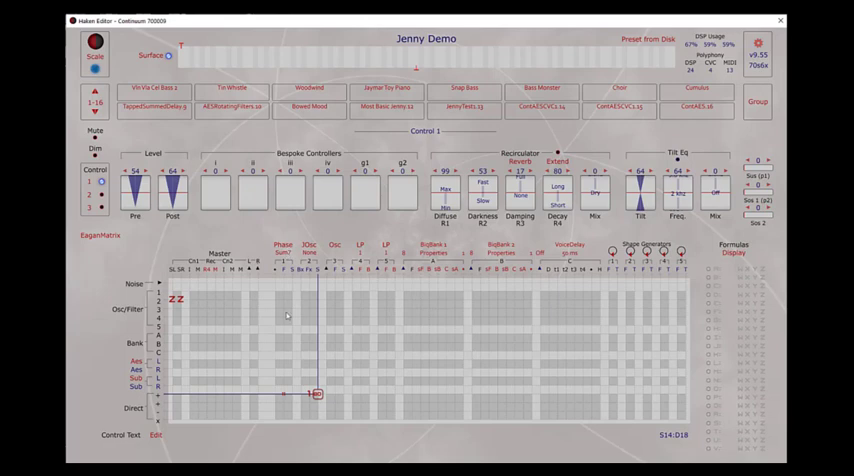
{"action": "left_click", "coordinate": [306, 244]}
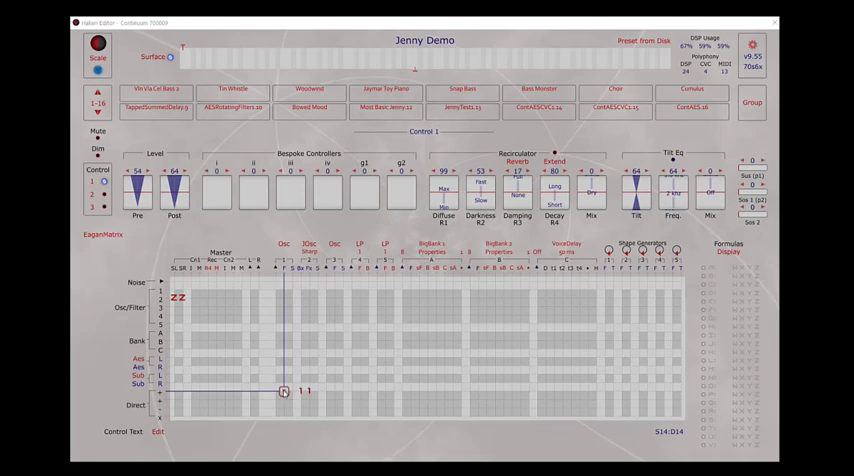
{"action": "mouse_move", "coordinate": [296, 408]}
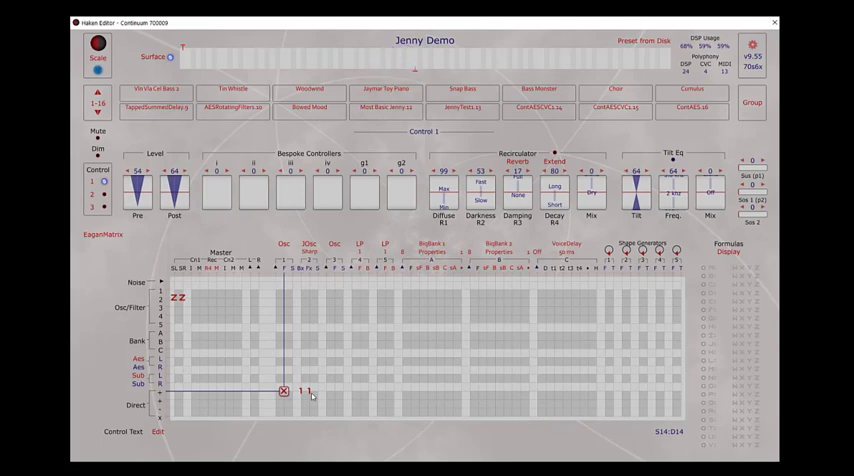
Place a routing entry in the lower Direct rows under the Master oscillator columns
{"action": "left_click_drag", "start_coordinate": [282, 392], "coordinate": [312, 392]}
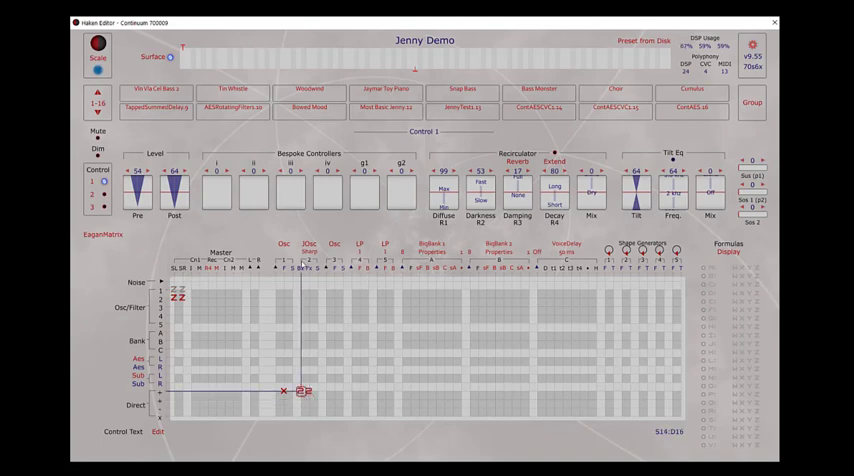
{"action": "mouse_move", "coordinate": [322, 302]}
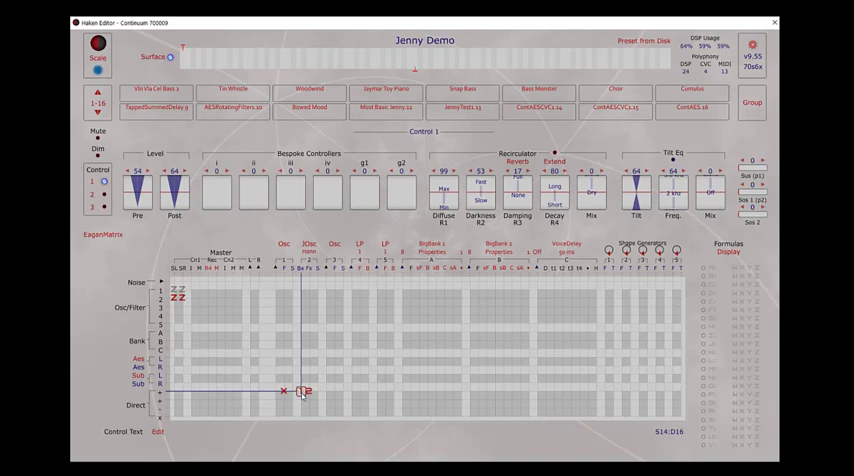
Adjust the numeric value of the lower-row routing entry beside the oscillator source
{"action": "left_click", "coordinate": [334, 244]}
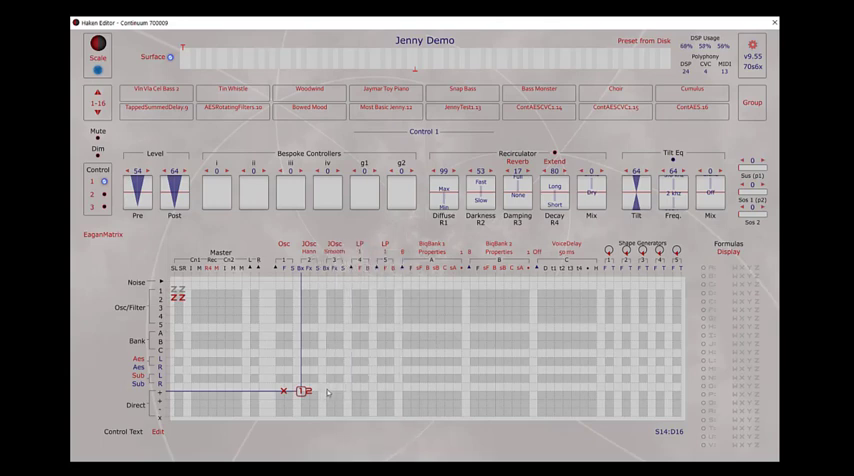
{"action": "left_click_drag", "start_coordinate": [304, 392], "coordinate": [328, 392]}
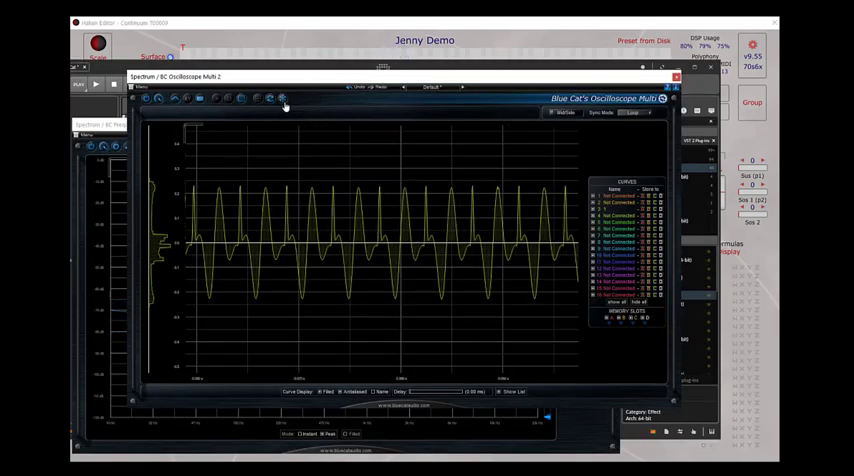
Return from the oscilloscope to editing the patch
{"action": "left_click", "coordinate": [676, 78]}
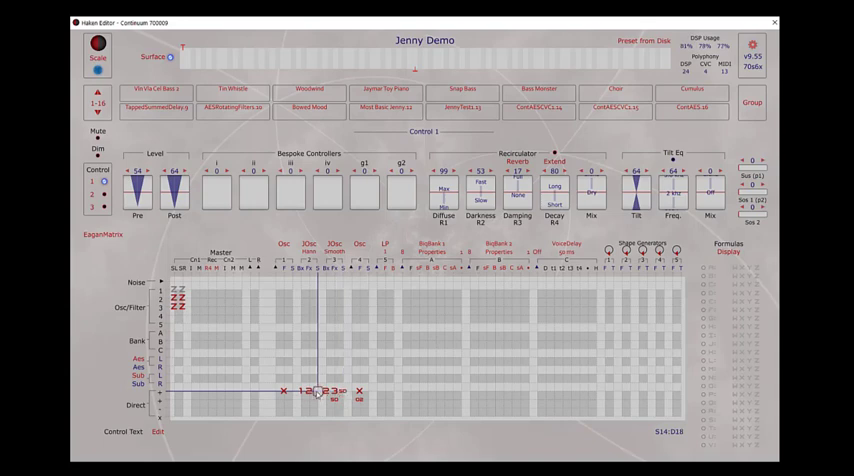
Add Z2/Z3 entries in the upper rows and more X and Z entries below
{"action": "left_click", "coordinate": [384, 242]}
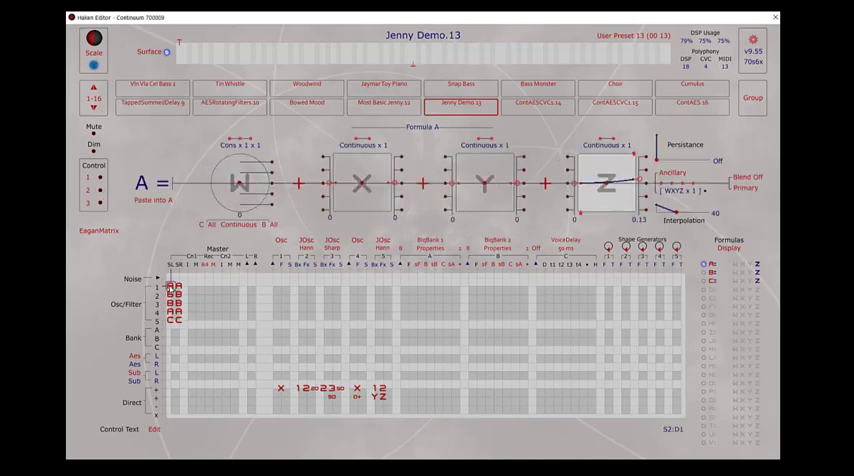
{"action": "mouse_move", "coordinate": [200, 300]}
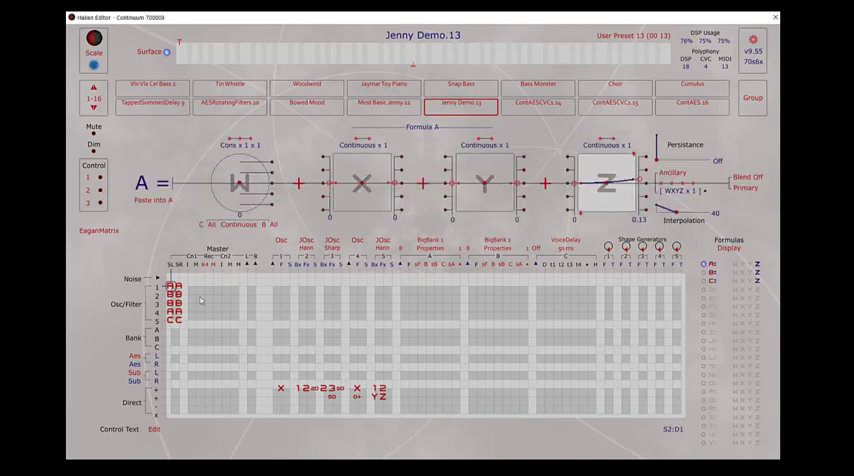
{"action": "mouse_move", "coordinate": [454, 300]}
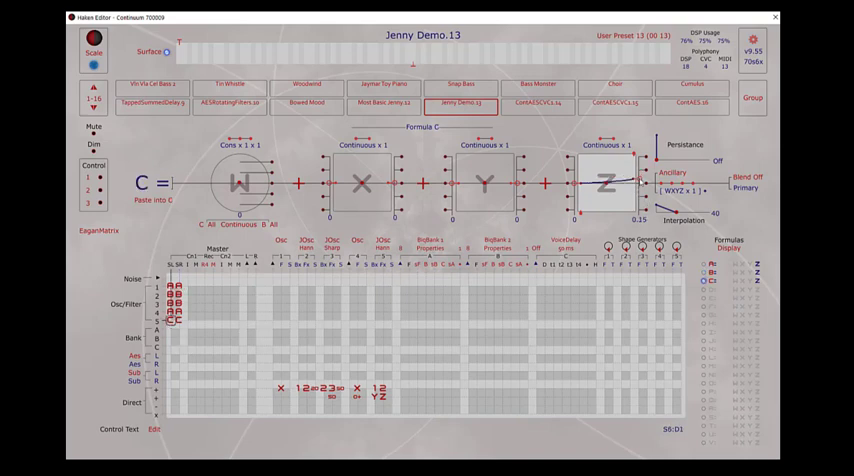
Select pressure Formula C, built from W, X, Y and Z terms
{"action": "left_click", "coordinate": [88, 190]}
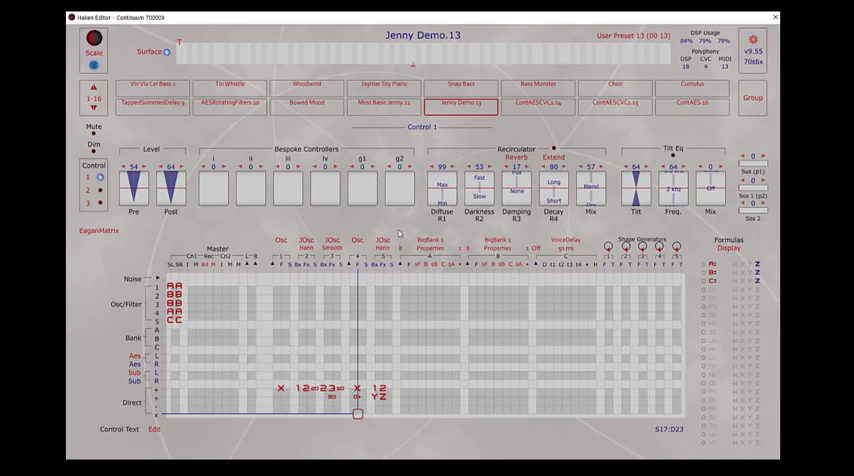
{"action": "mouse_move", "coordinate": [298, 232]}
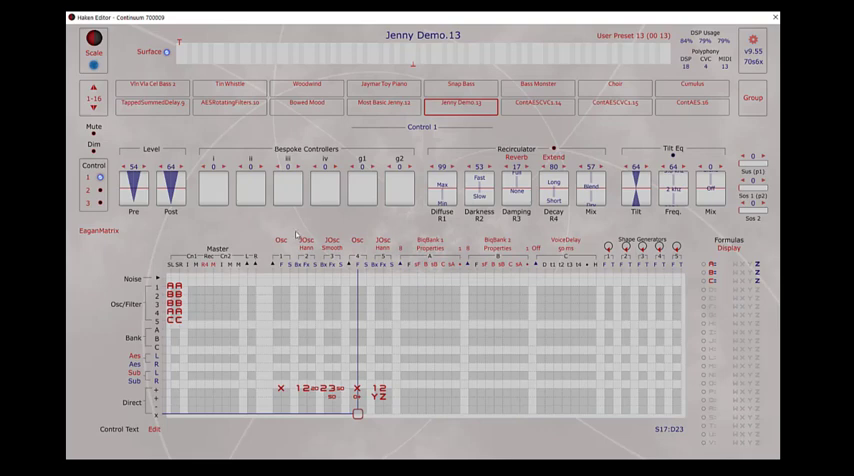